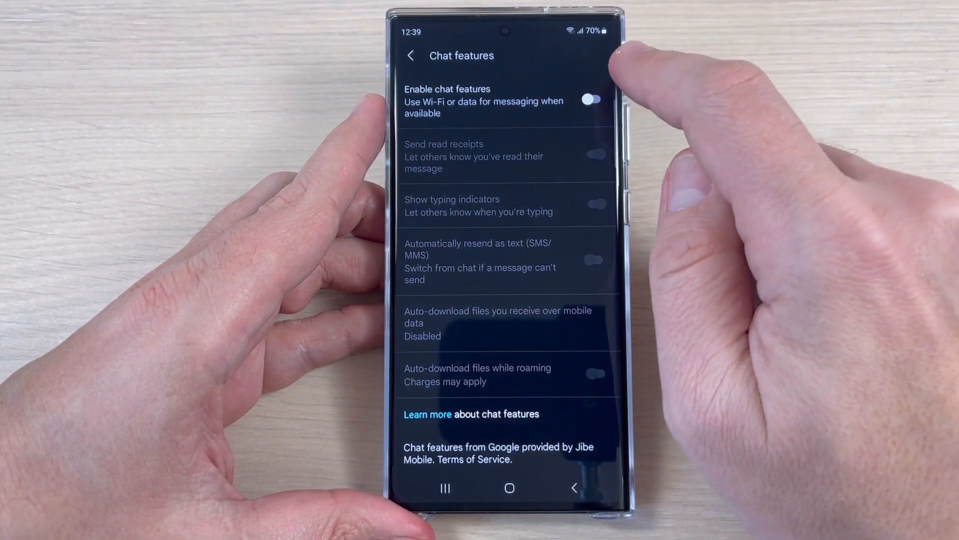
Step: Turn on chat features, start phone-number verification, then return to the home screen
{"action": "left_click", "coordinate": [590, 100]}
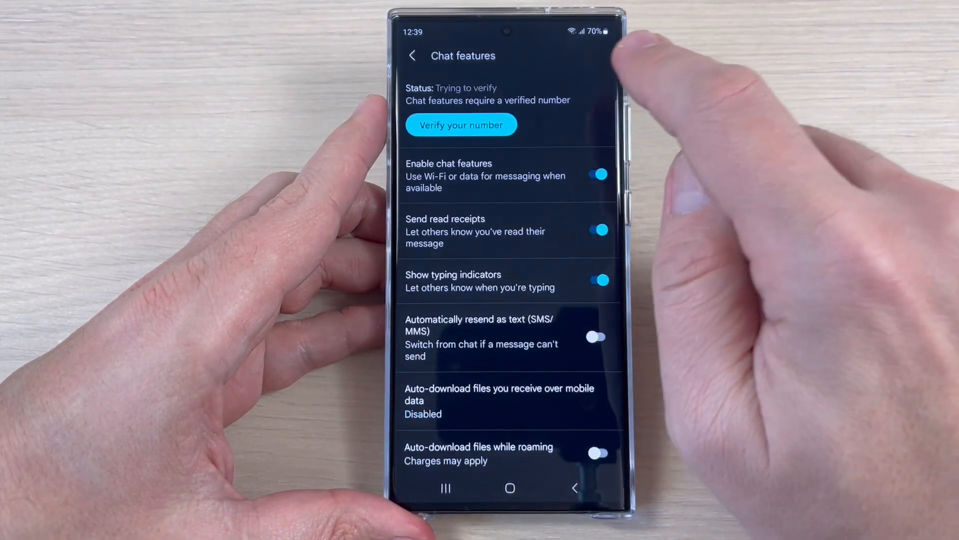
{"action": "left_click", "coordinate": [462, 124]}
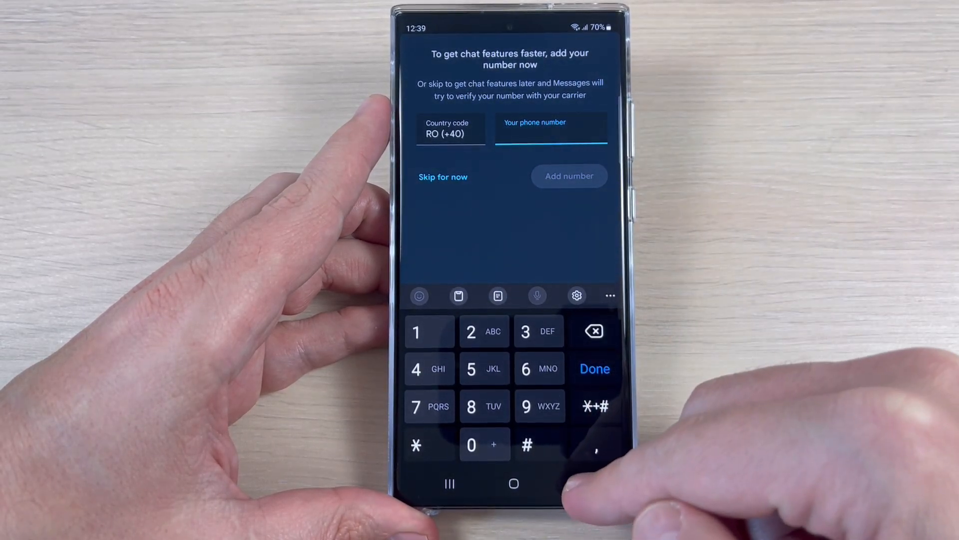
{"action": "left_click", "coordinate": [502, 492]}
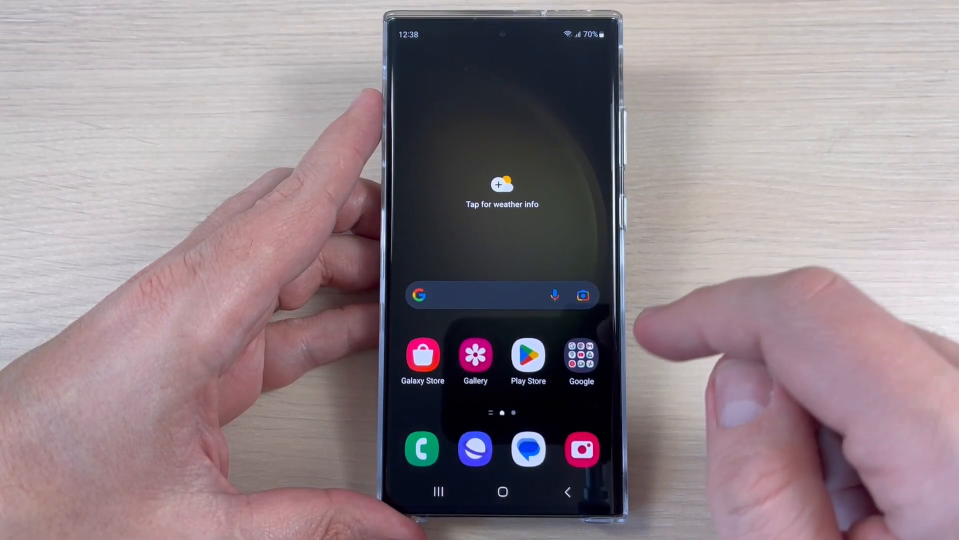
Step: Reopen Messages and navigate through the account menu to Messages settings > Chat features
{"action": "left_click", "coordinate": [528, 448]}
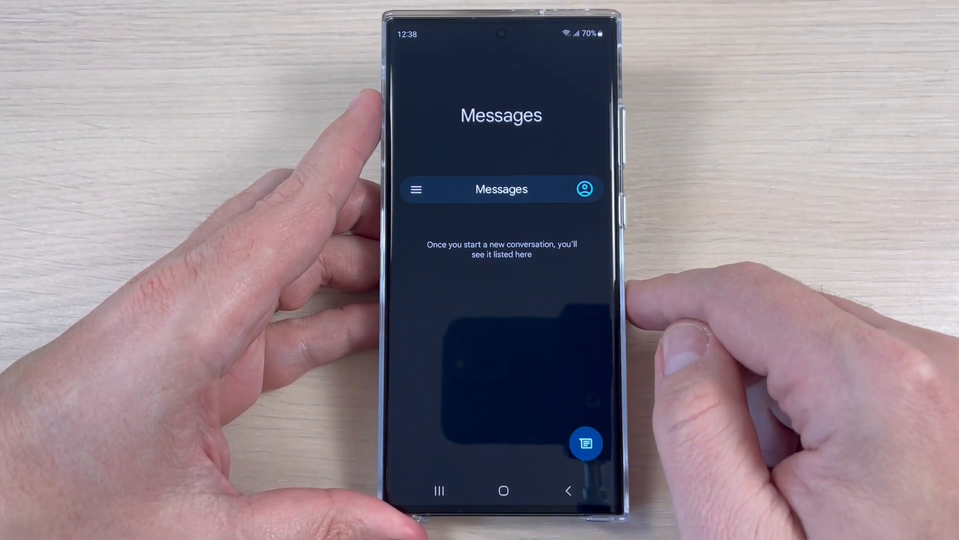
{"action": "left_click", "coordinate": [585, 189]}
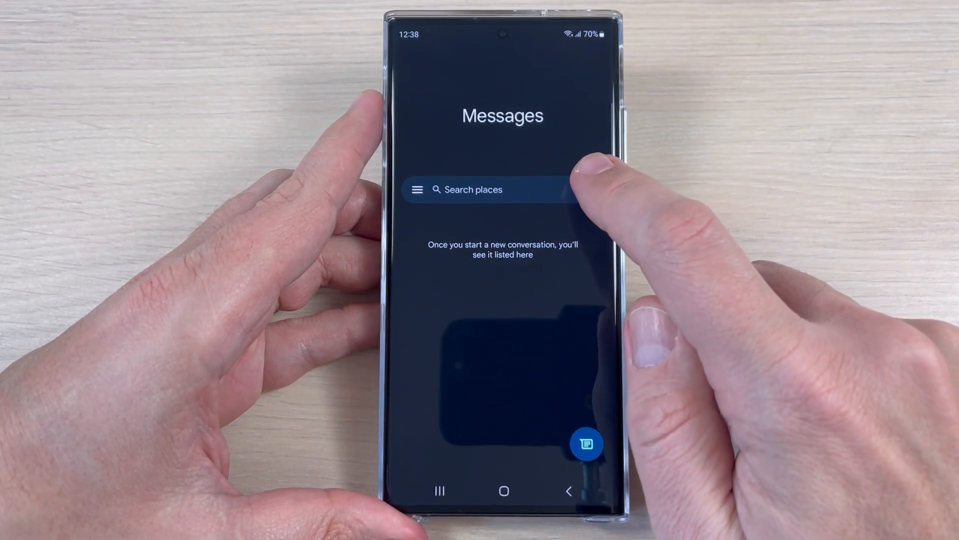
{"action": "left_click", "coordinate": [417, 189]}
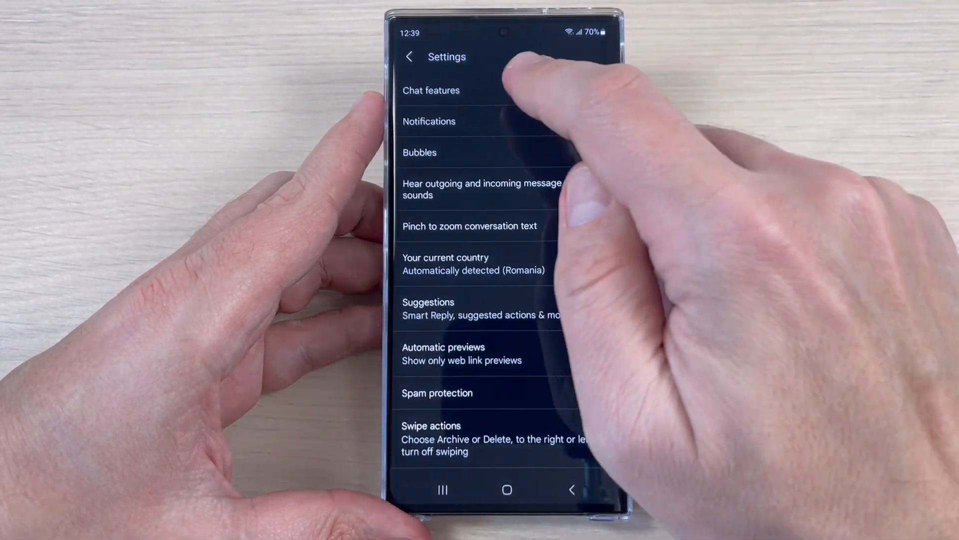
{"action": "left_click", "coordinate": [432, 90]}
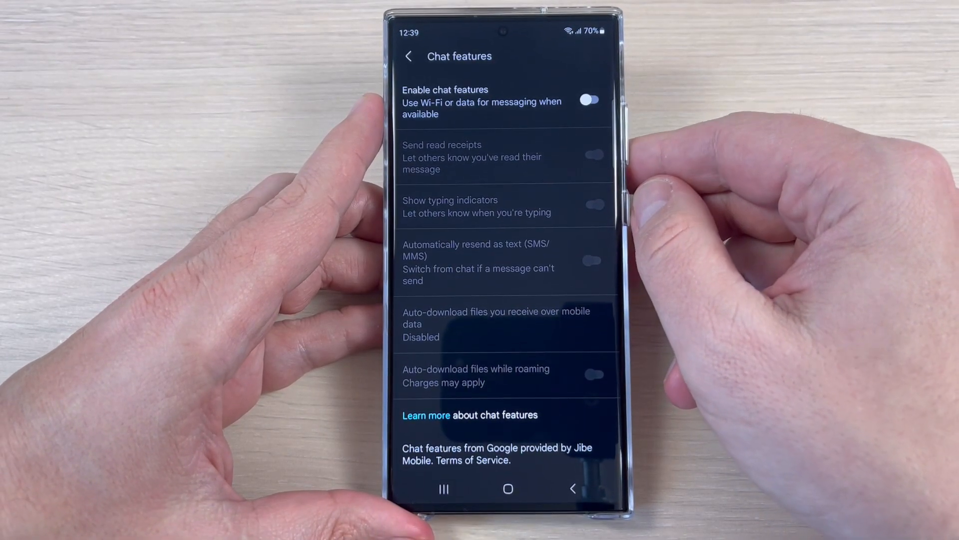
Step: Switch the Enable chat features toggle on again
{"action": "left_click", "coordinate": [588, 100]}
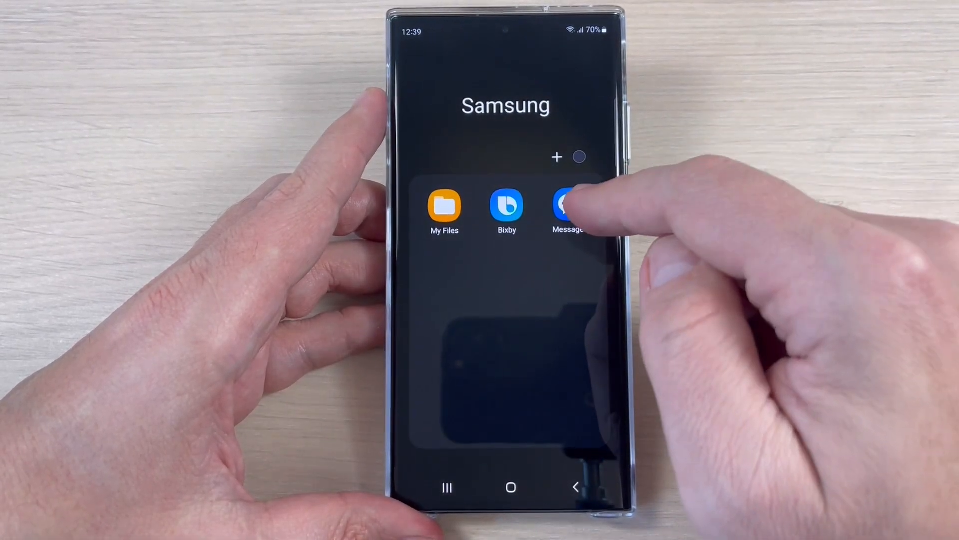
Step: Launch Samsung Messages and set it as the phone's default SMS app
{"action": "left_click", "coordinate": [568, 208]}
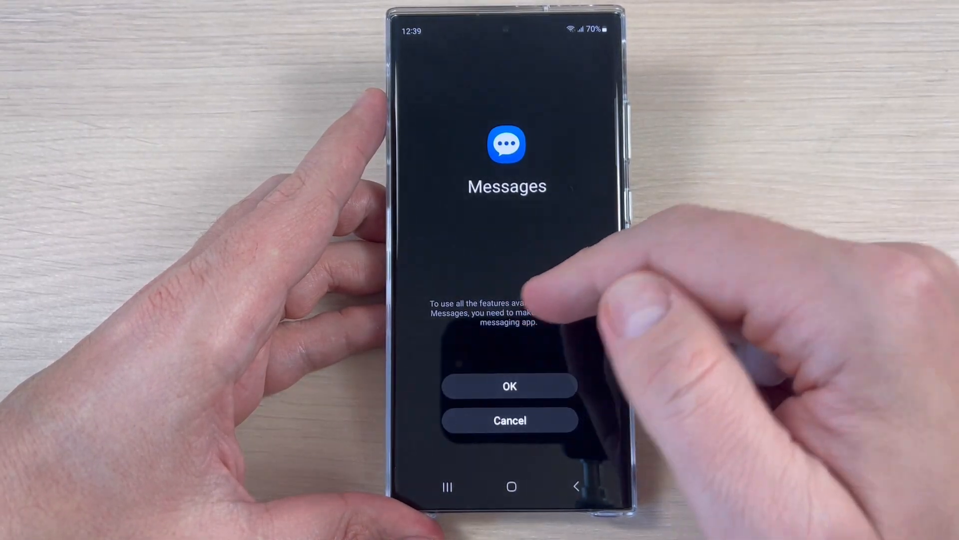
{"action": "mouse_move", "coordinate": [582, 306]}
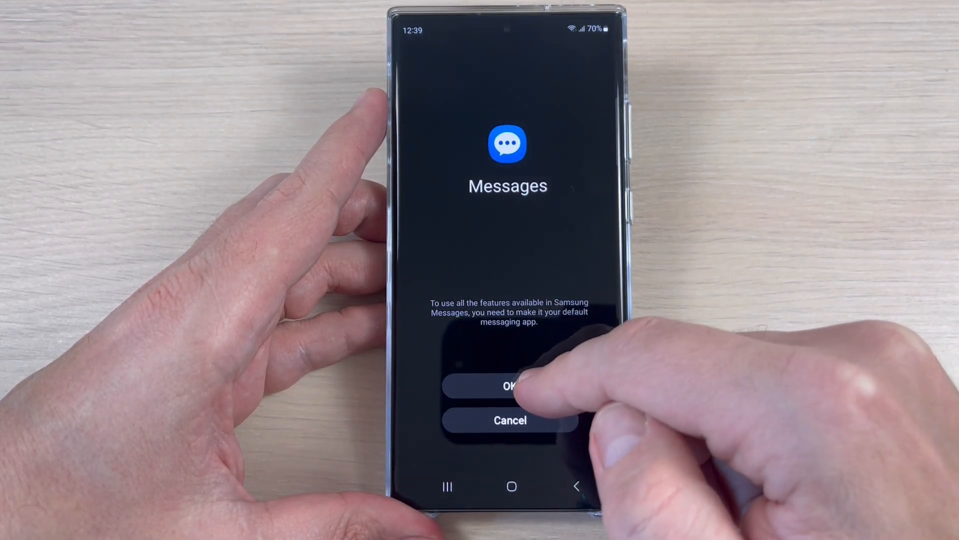
{"action": "left_click", "coordinate": [508, 386]}
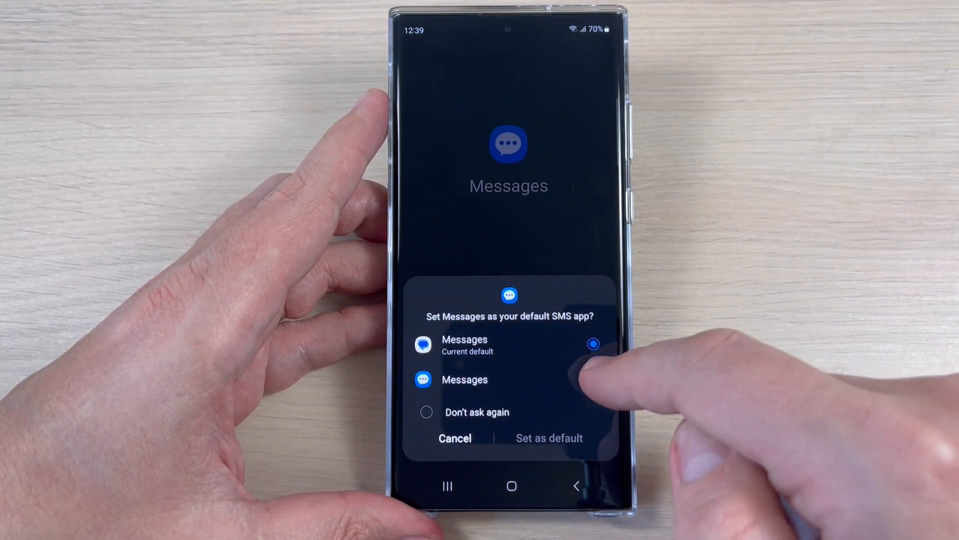
{"action": "left_click", "coordinate": [593, 370]}
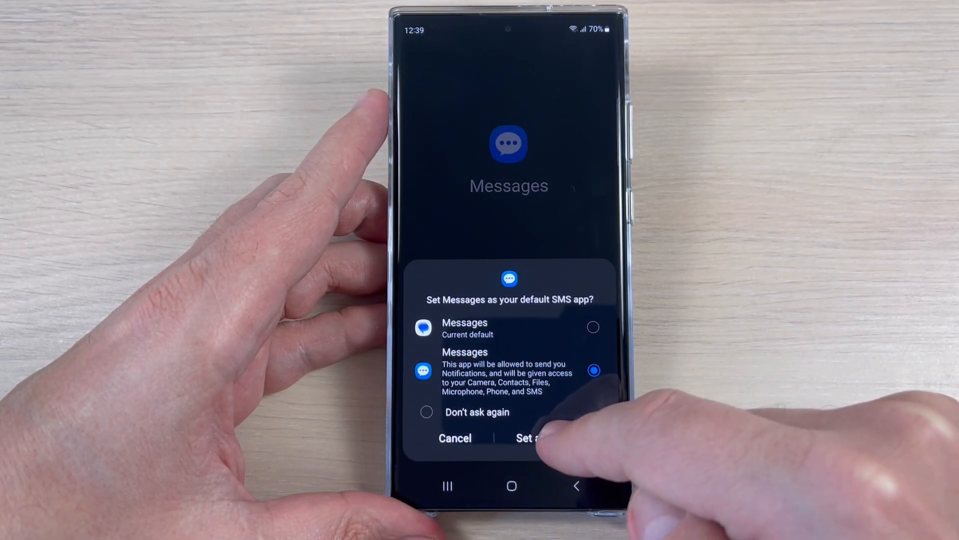
{"action": "left_click", "coordinate": [532, 437]}
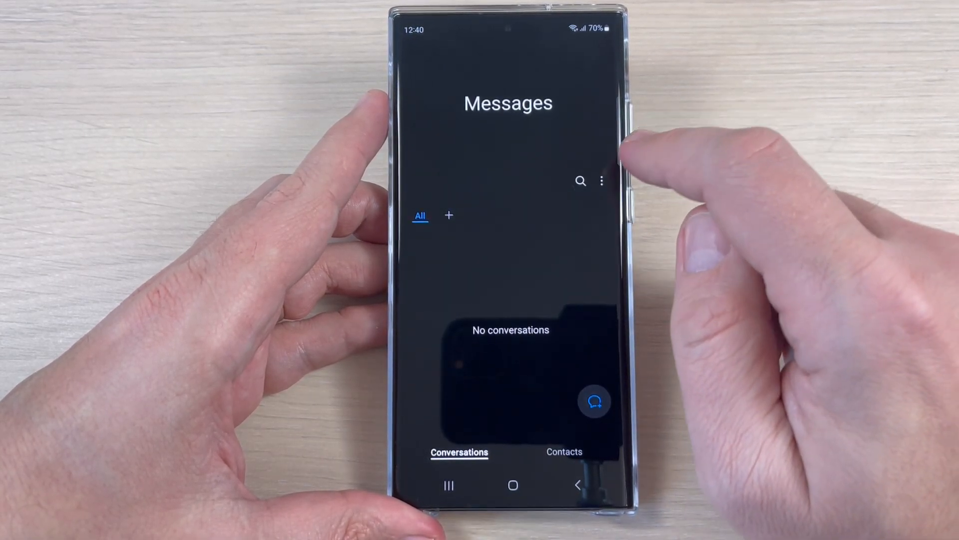
Step: Open Samsung Messages settings from the three-dot menu
{"action": "left_click", "coordinate": [603, 181]}
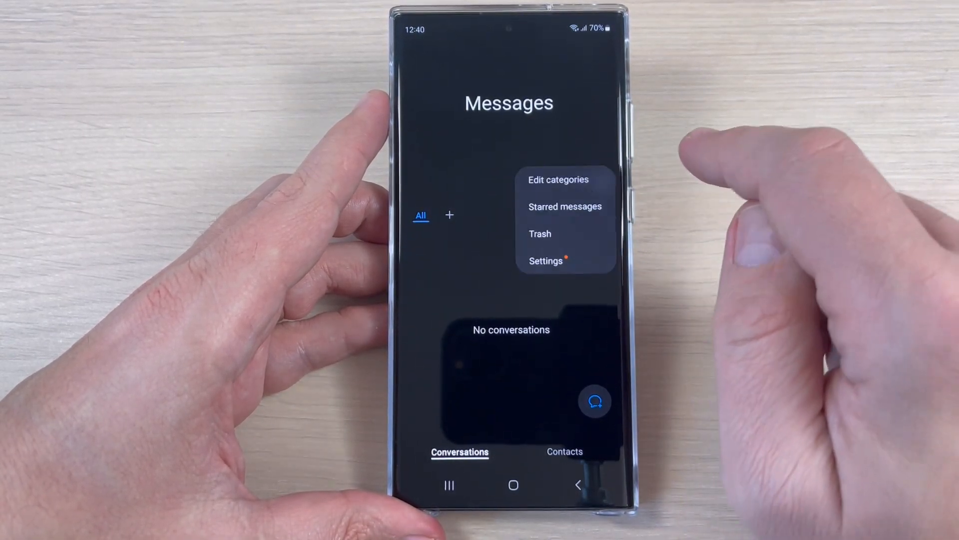
{"action": "left_click", "coordinate": [546, 261]}
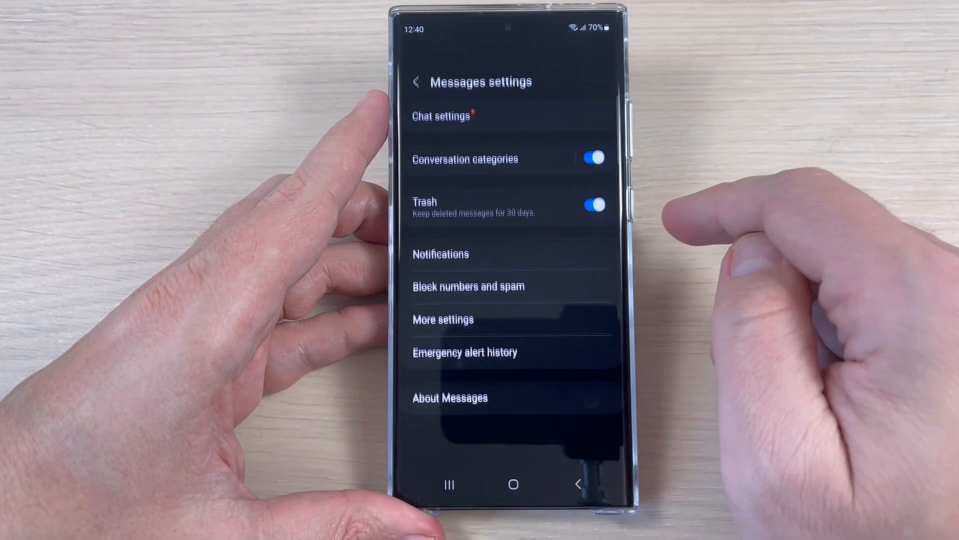